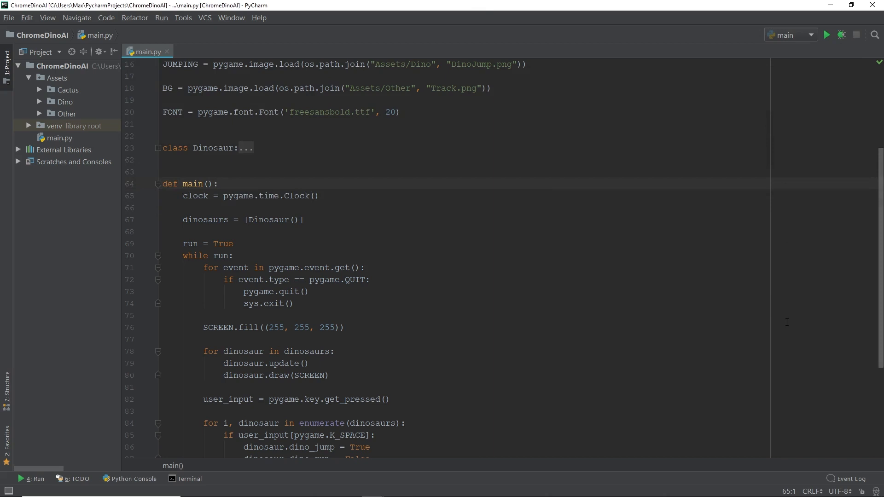
Declare game_speed, x_pos_bg, y_pos_bg, points global in main(); initialise them to 20, 0, 380, 0
{"action": "type", "text": "global game_speed, x_pos_bg, y_pos_bg, points"}
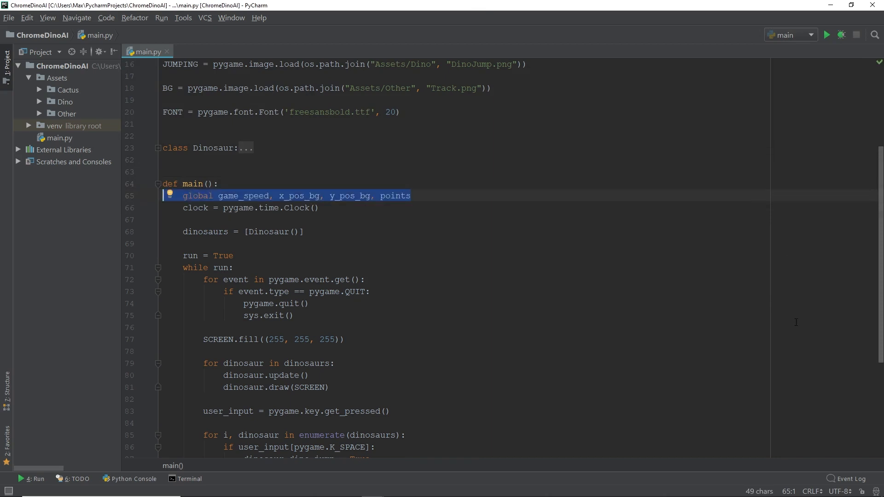
{"action": "type", "text": "points = 0"}
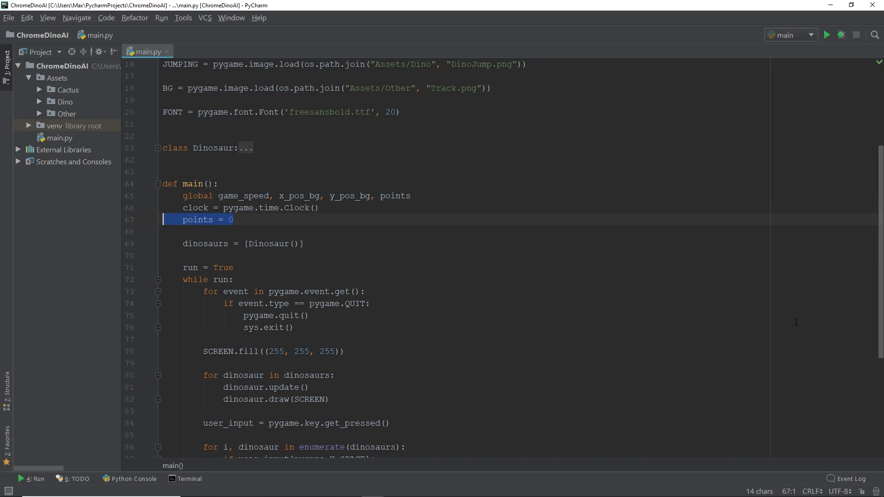
{"action": "key", "text": "Enter"}
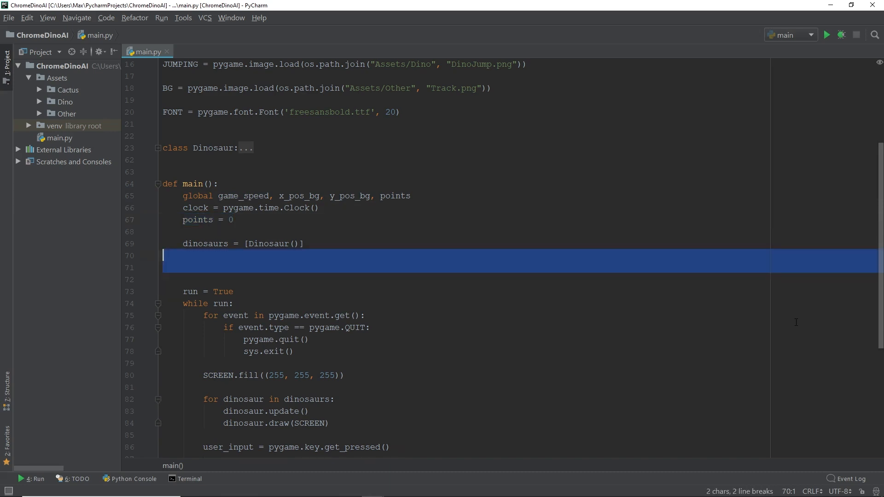
{"action": "type", "text": "x_pos_bg = 0"}
{"action": "type", "text": "y_pos_bg = 380"}
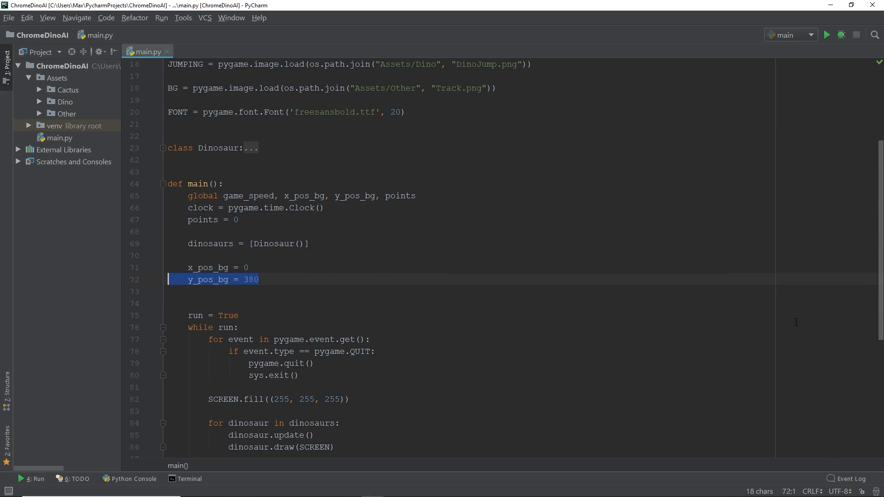
{"action": "type", "text": "game_speed = 20"}
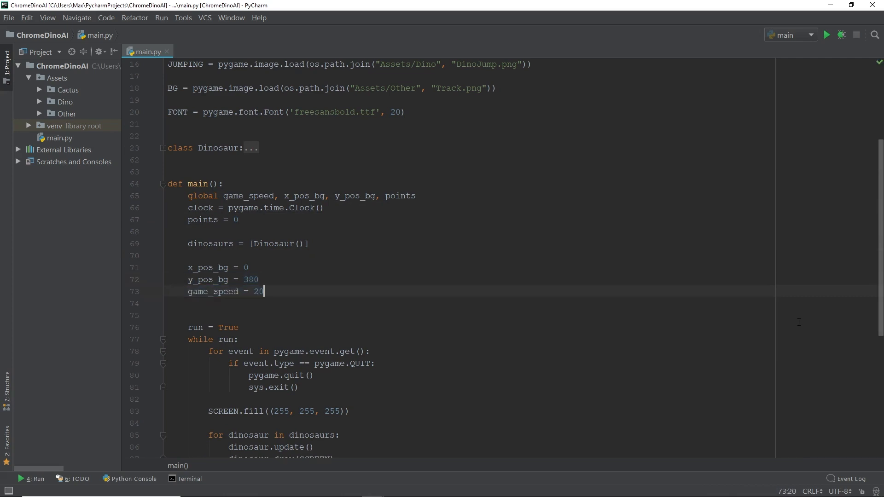
Paste score() into main(): increments points, speeds up every 100 points, draws the points text
{"action": "key", "text": "ctrl+v"}
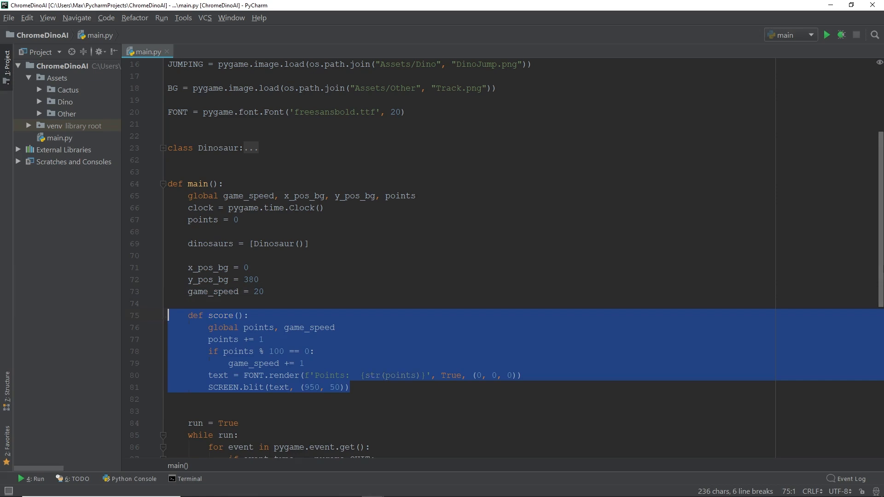
{"action": "scroll", "scroll_direction": "down", "scroll_amount": 3}
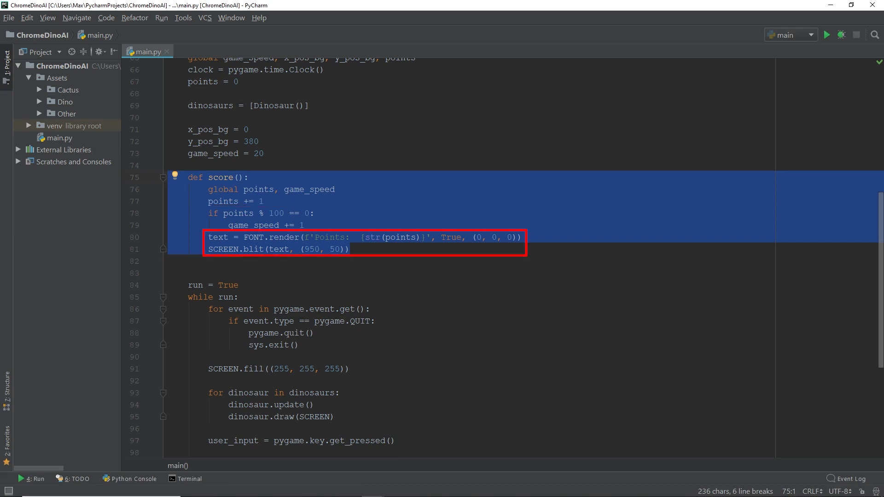
{"action": "left_click", "coordinate": [167, 261]}
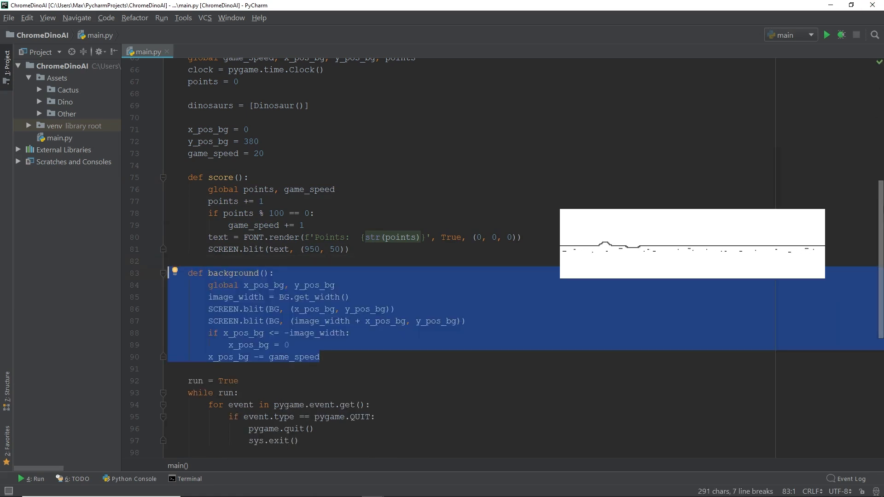
Add background() below score(), drawing BG twice and scrolling it left by game_speed
{"action": "scroll", "scroll_direction": "down", "scroll_amount": 3}
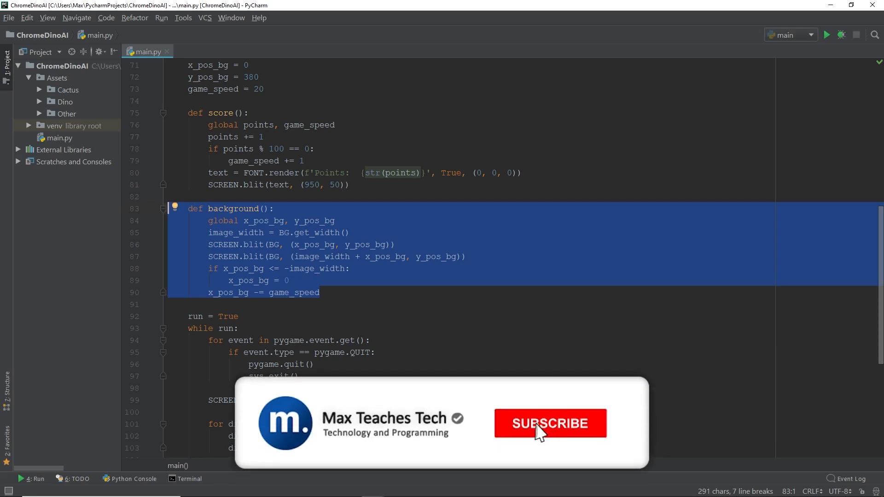
{"action": "left_click", "coordinate": [549, 423]}
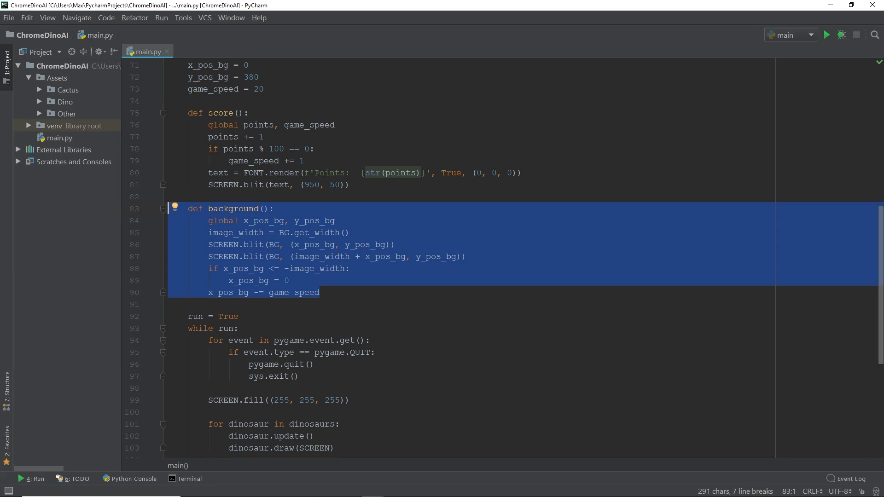
{"action": "mouse_move", "coordinate": [864, 44]}
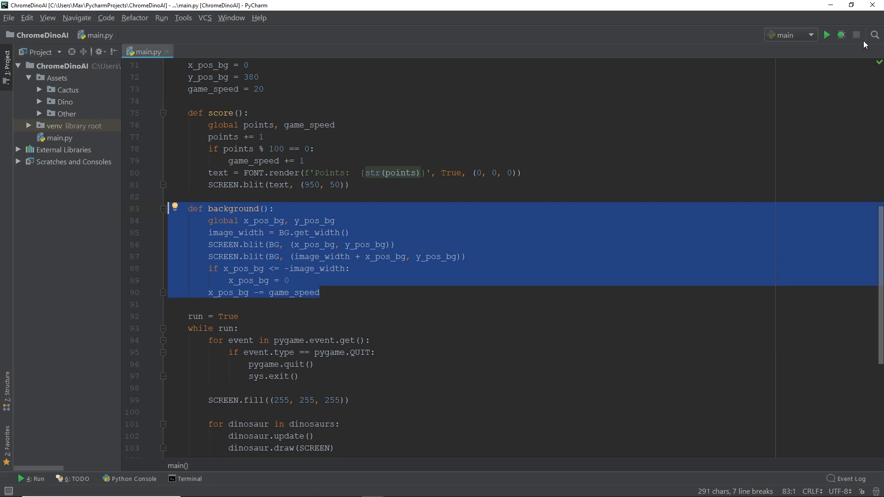
{"action": "mouse_move", "coordinate": [826, 34]}
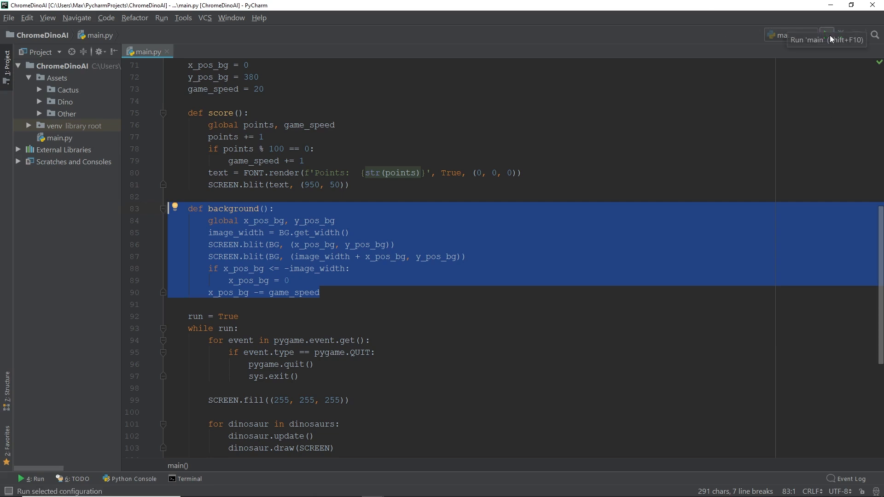
Call score() and background() in the run loop just above clock.tick(30)
{"action": "scroll", "scroll_direction": "down", "scroll_amount": 3}
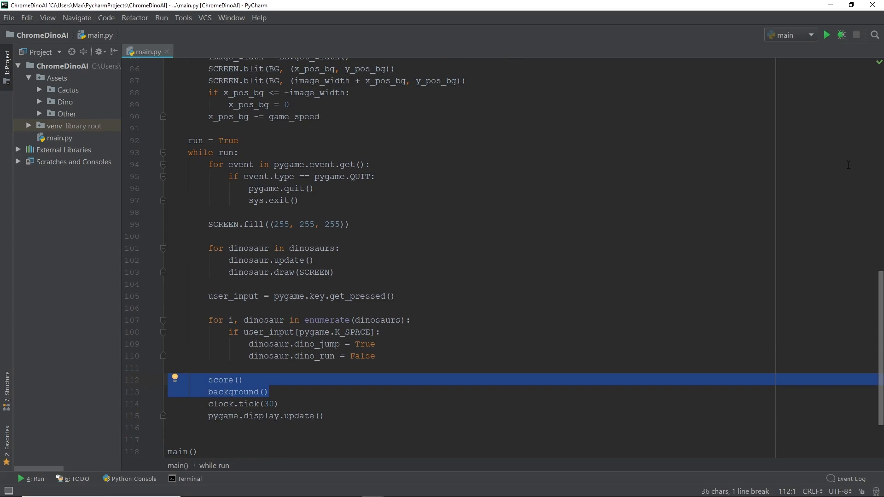
{"action": "left_click", "coordinate": [826, 35]}
{"action": "type", "text": "def __init__(self, image, number_of_cacti):"}
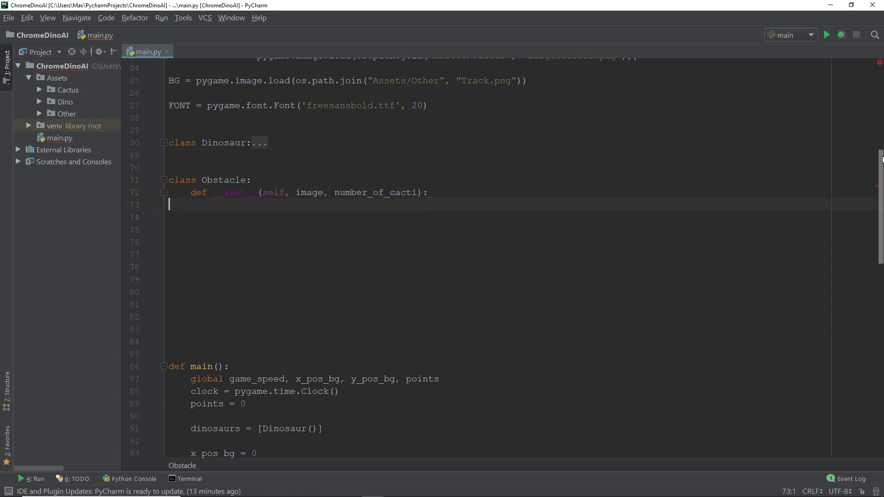
Store image, type and rect.x = SCREEN_WIDTH in Obstacle __init__, and start def update(self)
{"action": "type", "text": "self.image = image"}
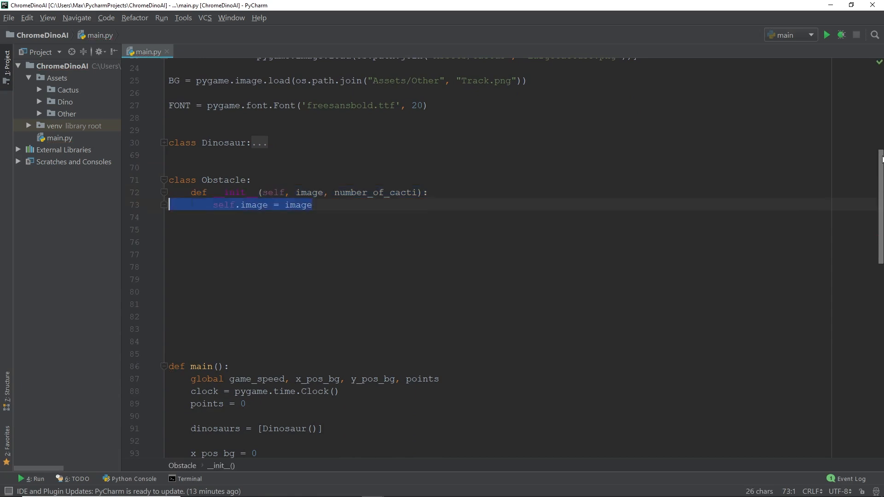
{"action": "type", "text": "self.type = number_of_cacti"}
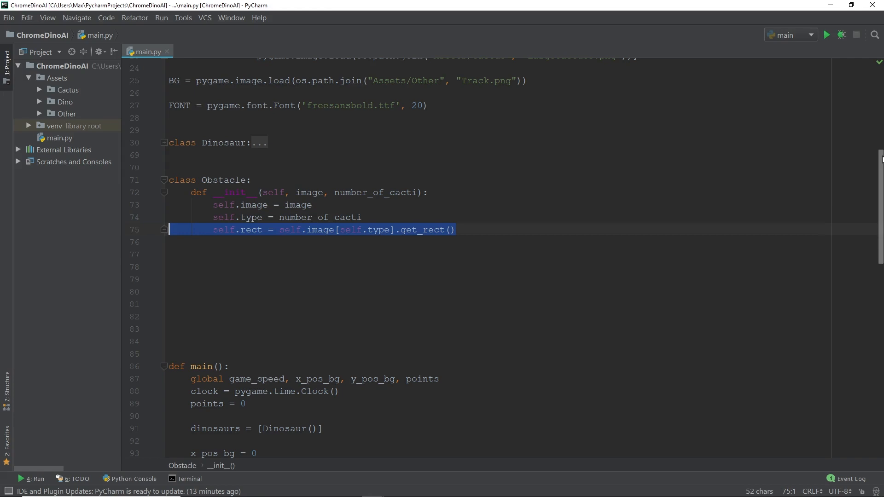
{"action": "type", "text": "self.rect.x = SCREEN_WIDTH"}
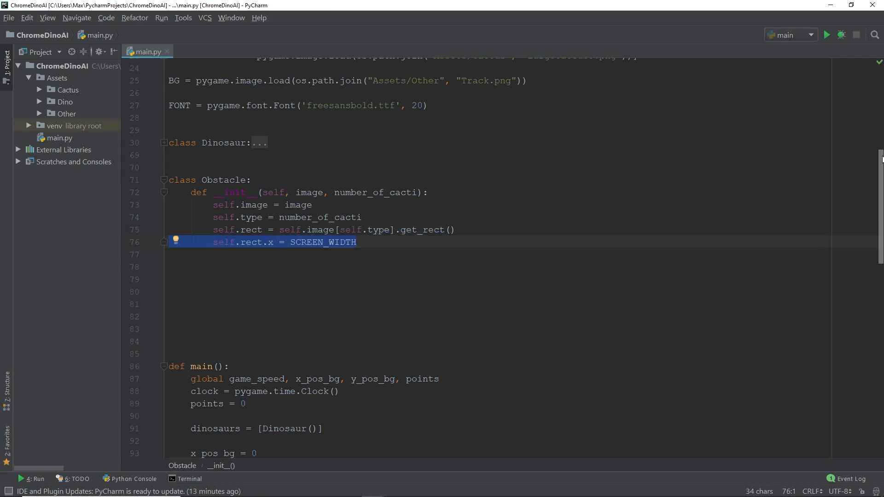
{"action": "type", "text": "def update(self):"}
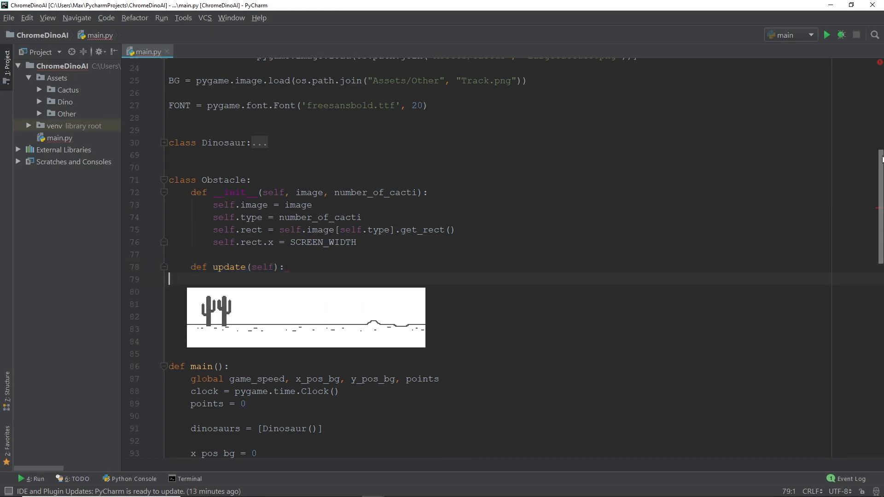
Make Obstacle.update() subtract game_speed from rect.x, then begin def draw(self, SCREEN)
{"action": "type", "text": "self.rect.x -= game_speed"}
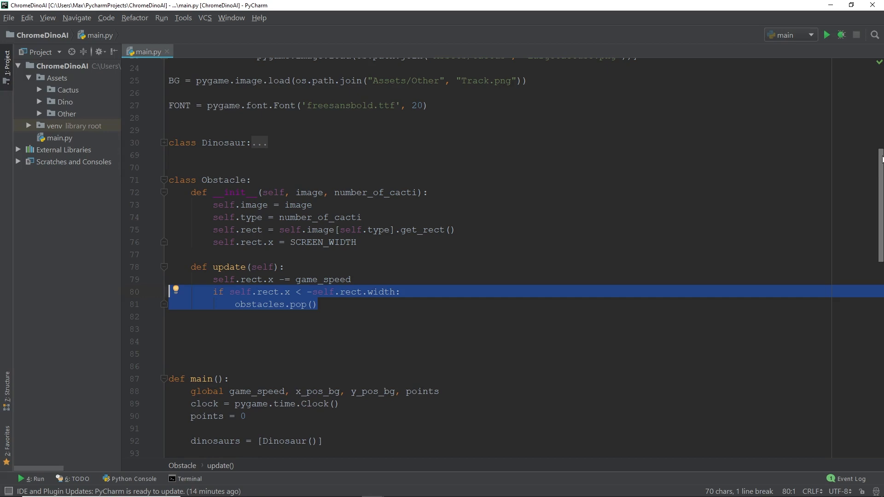
{"action": "left_click", "coordinate": [169, 329]}
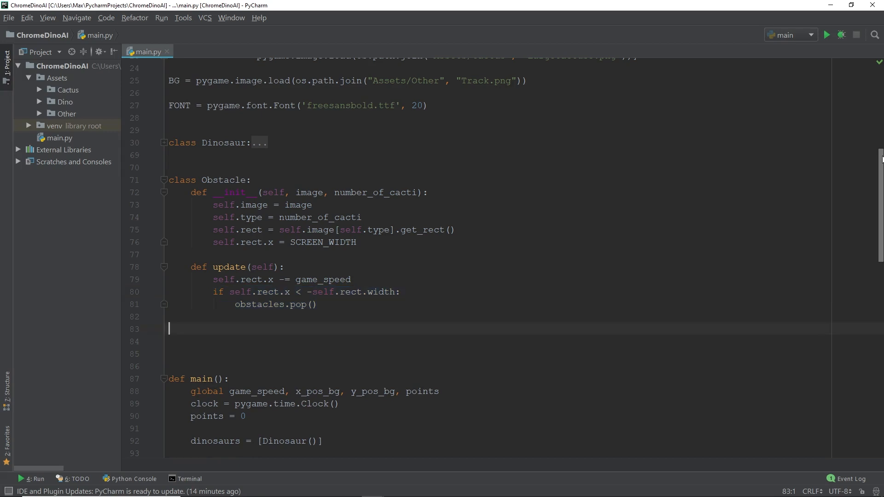
{"action": "type", "text": "def draw(self, SCREEN):"}
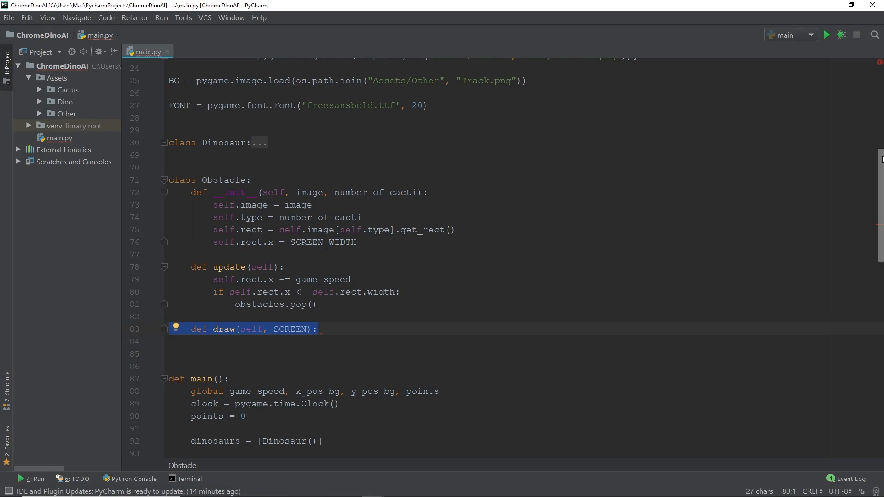
Make Obstacle.draw() blit self.image[self.type] at self.rect
{"action": "type", "text": "SCREEN.blit(self.image[self.type], self.rect)"}
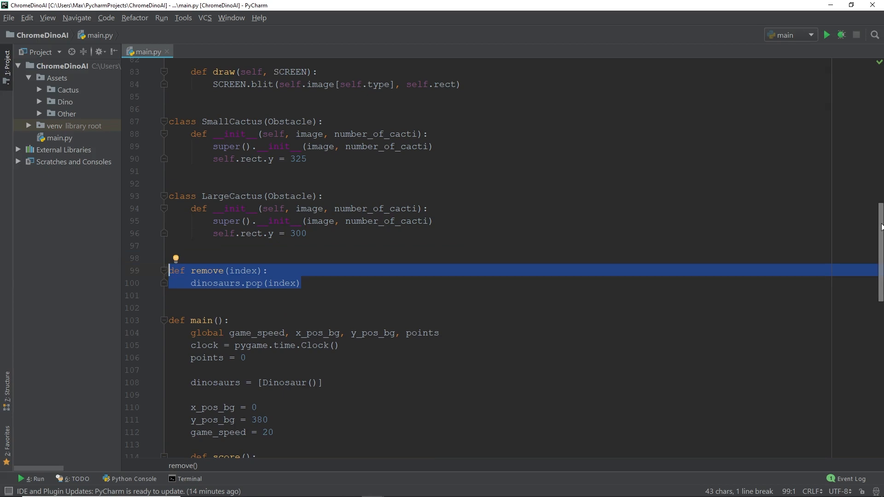
Add obstacles and dinosaurs to main's global line and add obstacles = [] above dinosaurs
{"action": "left_click", "coordinate": [399, 333]}
{"action": "type", "text": "obstacles, dinosaurs, "}
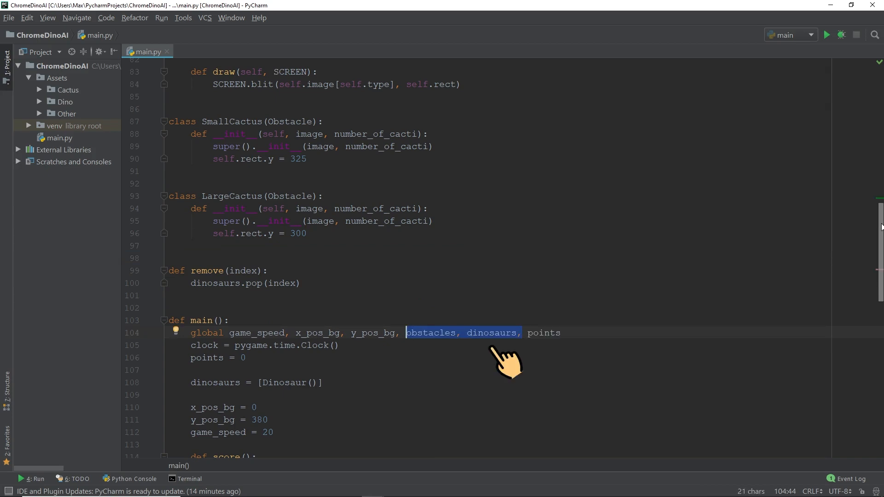
{"action": "scroll", "scroll_direction": "down", "scroll_amount": 3}
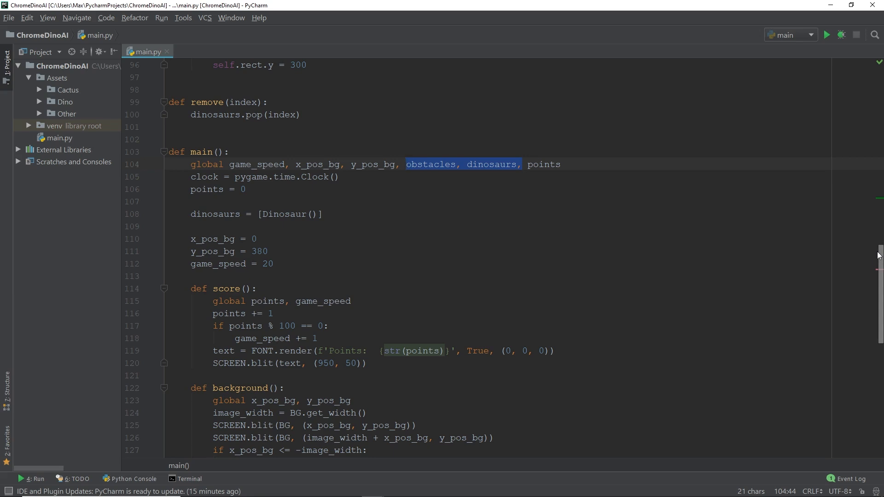
{"action": "left_click", "coordinate": [175, 201]}
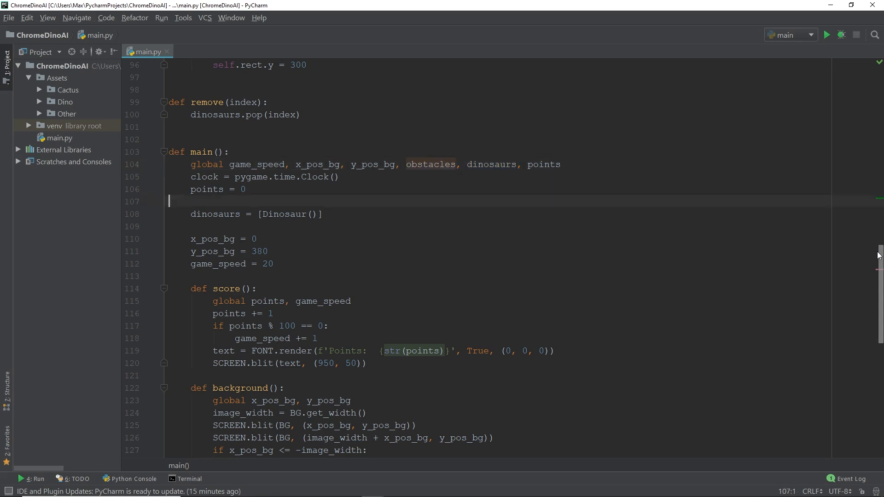
{"action": "type", "text": "obstacles = []"}
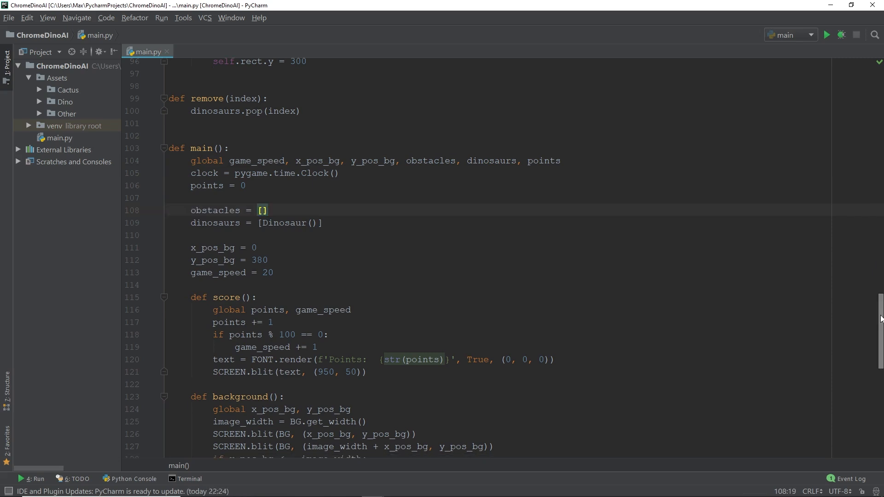
{"action": "scroll", "scroll_direction": "down", "scroll_amount": 3}
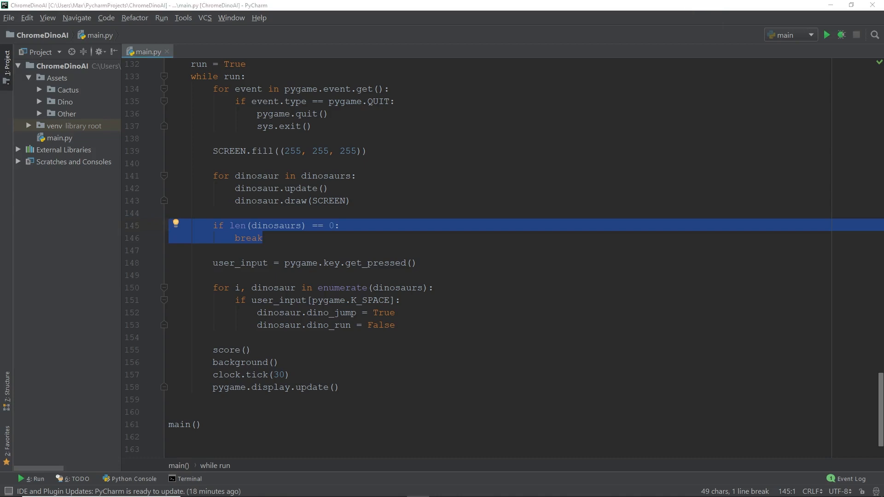
Add random cactus spawning, the obstacle draw/update loop, and the colliderect remove(i) check
{"action": "key", "text": "enter"}
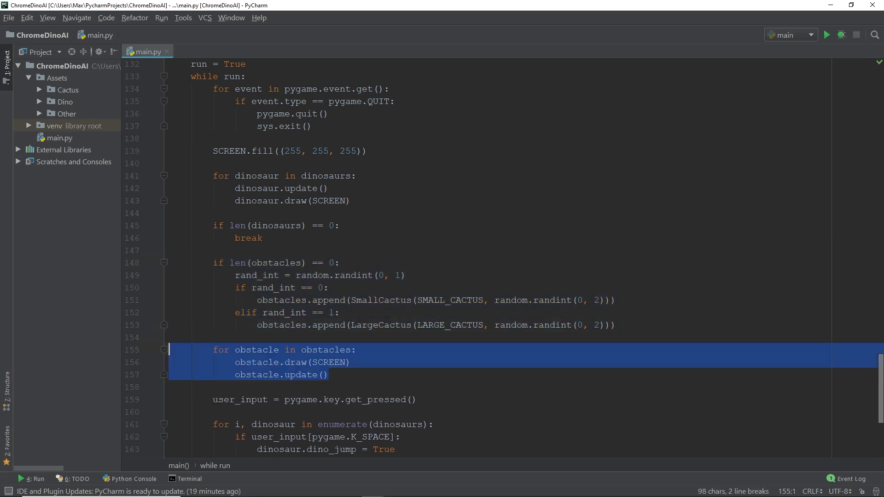
{"action": "scroll", "scroll_direction": "down", "scroll_amount": 3}
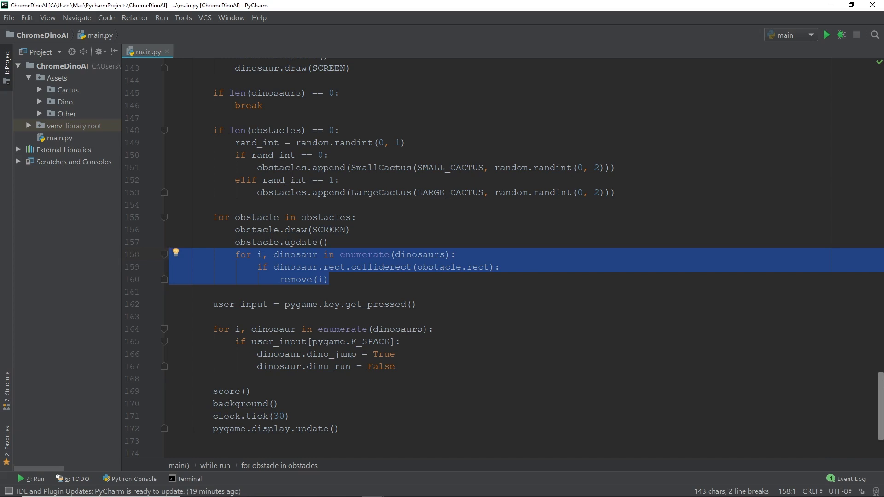
Run main.py and watch the dinosaur pass cacti until a collision ends it with exit code 0
{"action": "left_click", "coordinate": [826, 35]}
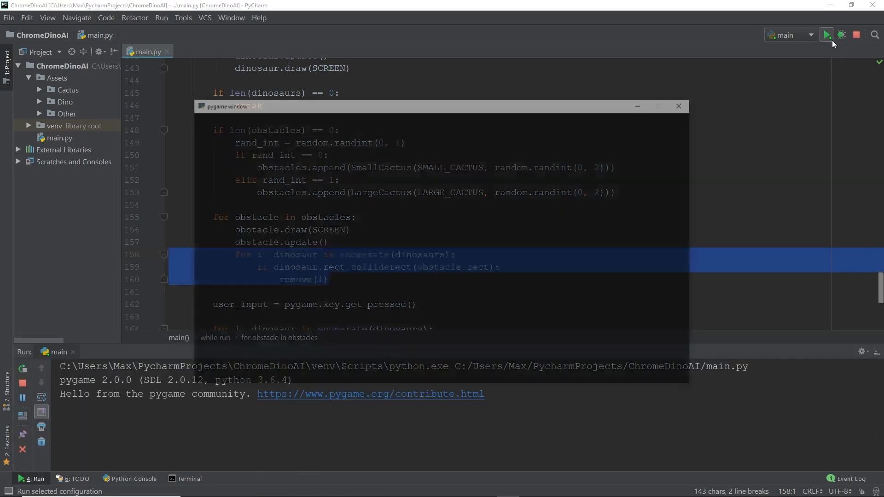
{"action": "left_click", "coordinate": [826, 35]}
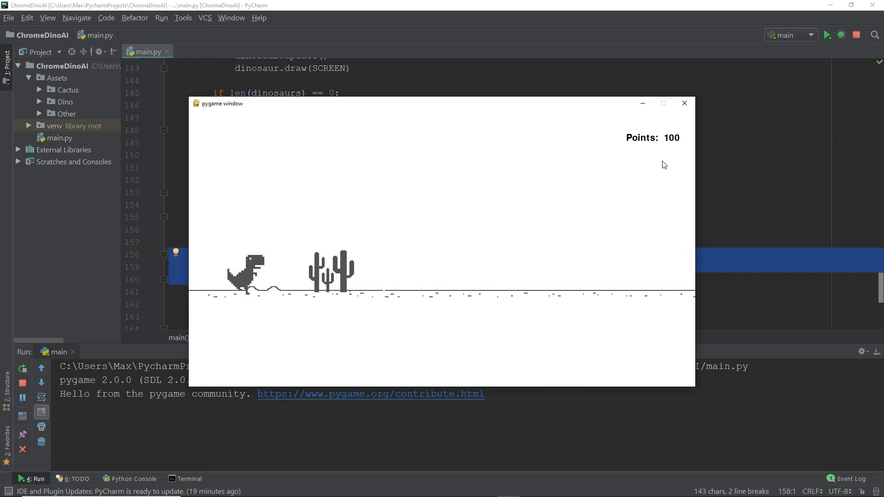
{"action": "left_click", "coordinate": [684, 103]}
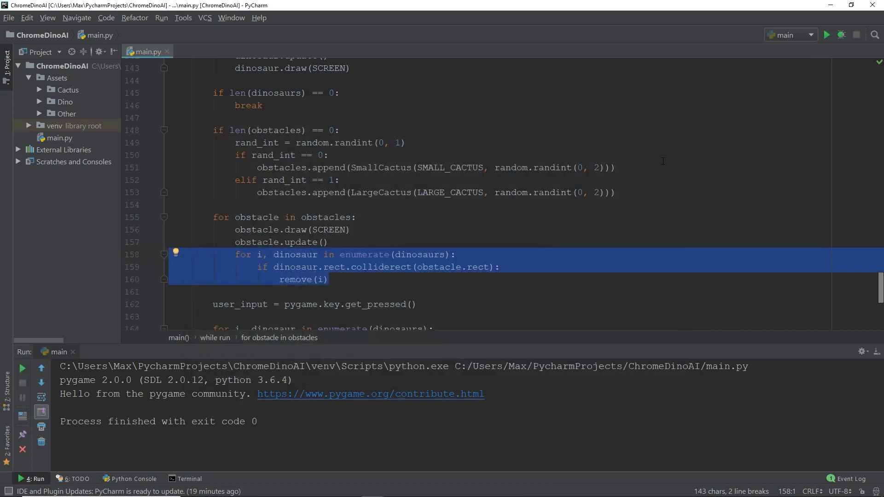